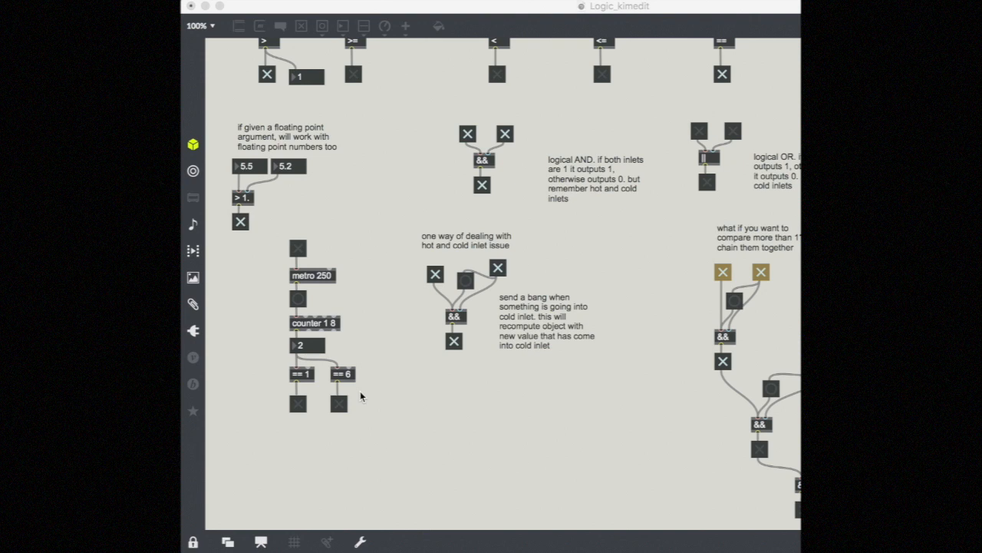
pyautogui.moveTo(413, 396)
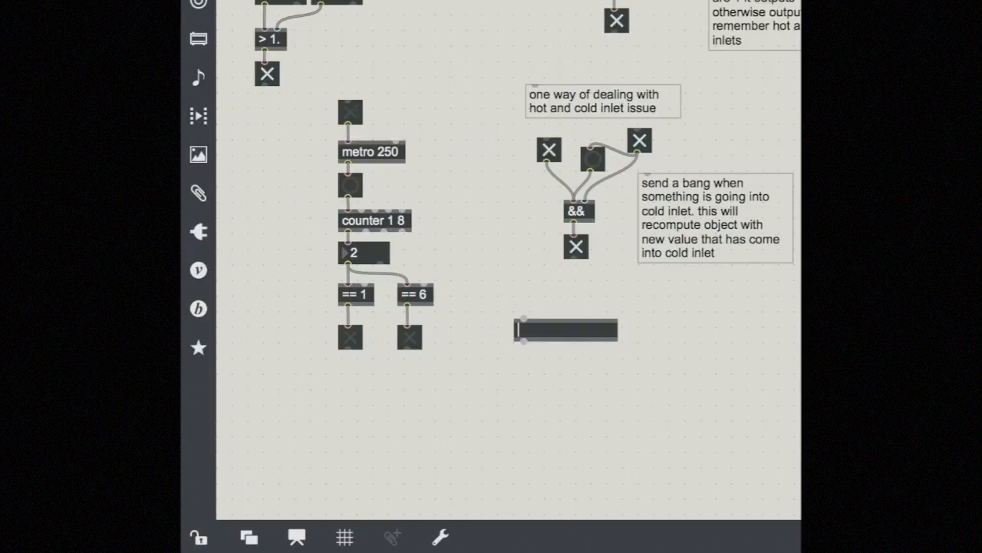
# Create a select object from autocomplete and give it the argument 8.
pyautogui.write('select')
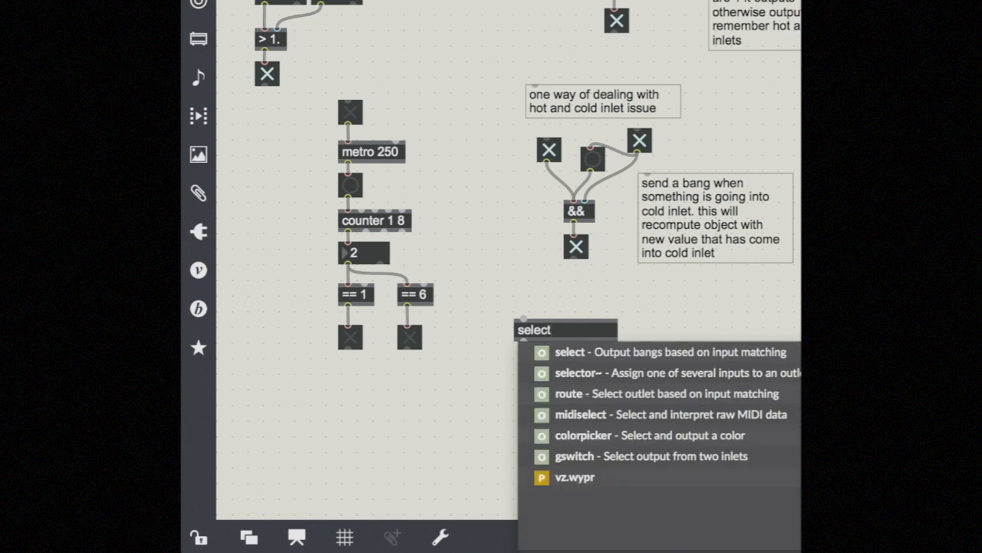
pyautogui.click(553, 329)
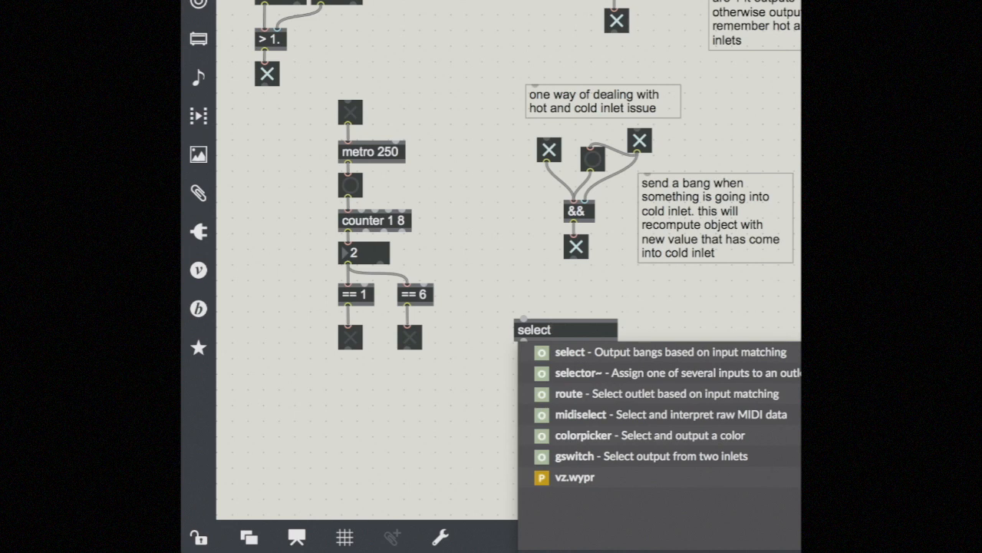
pyautogui.click(550, 328)
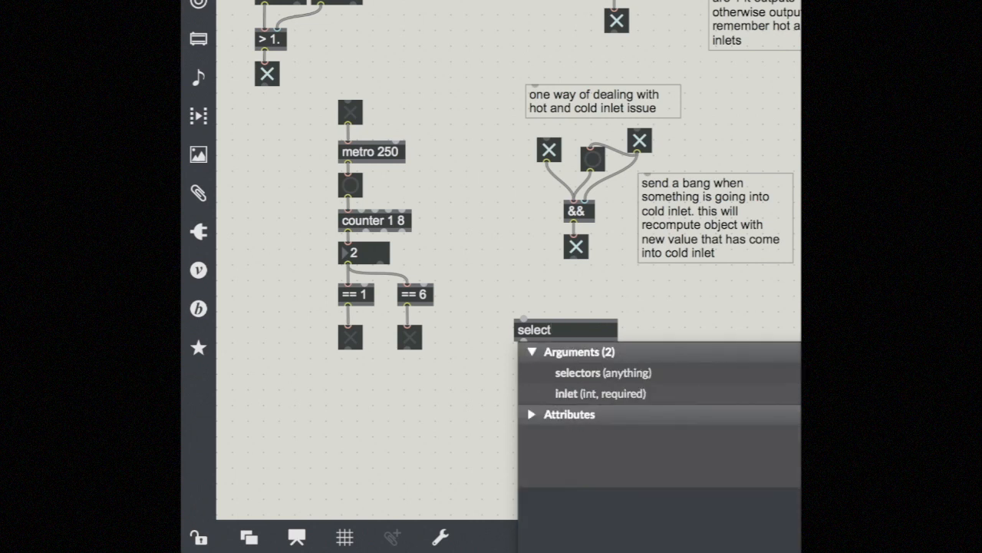
pyautogui.click(565, 329)
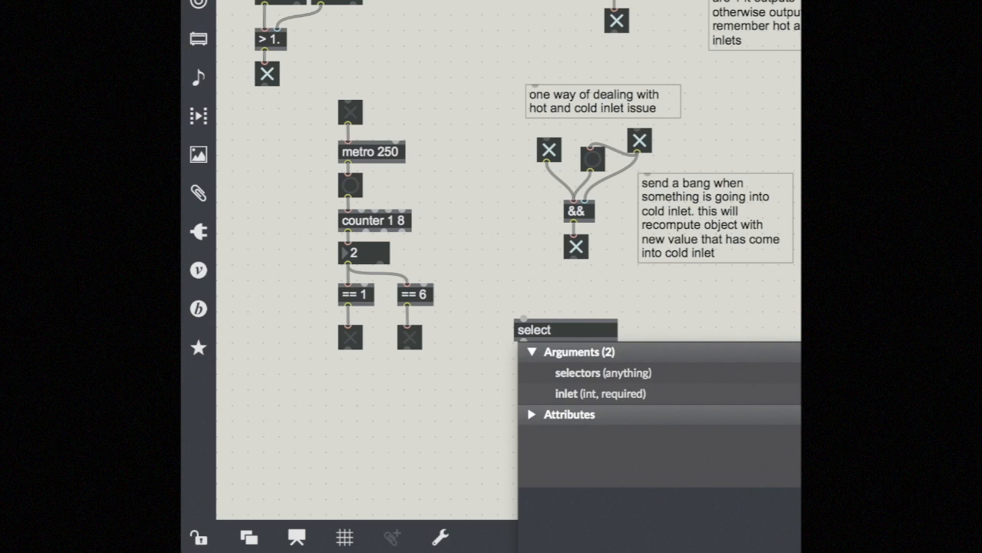
pyautogui.click(561, 328)
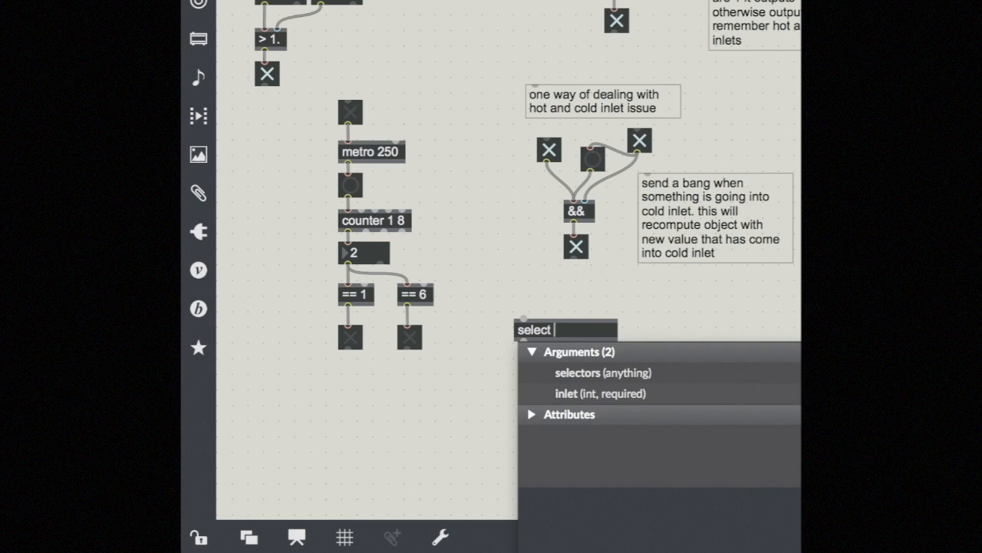
pyautogui.write('8')
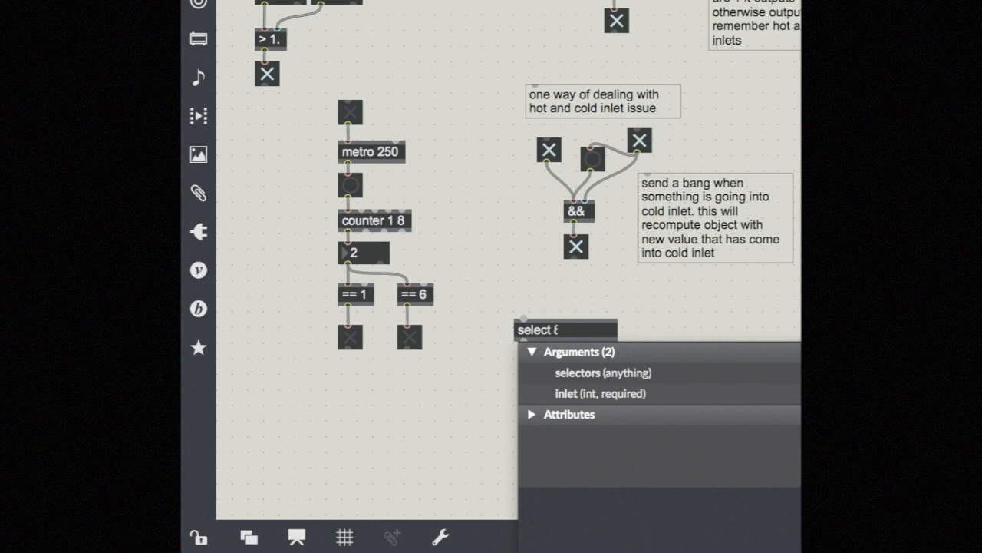
pyautogui.write('8')
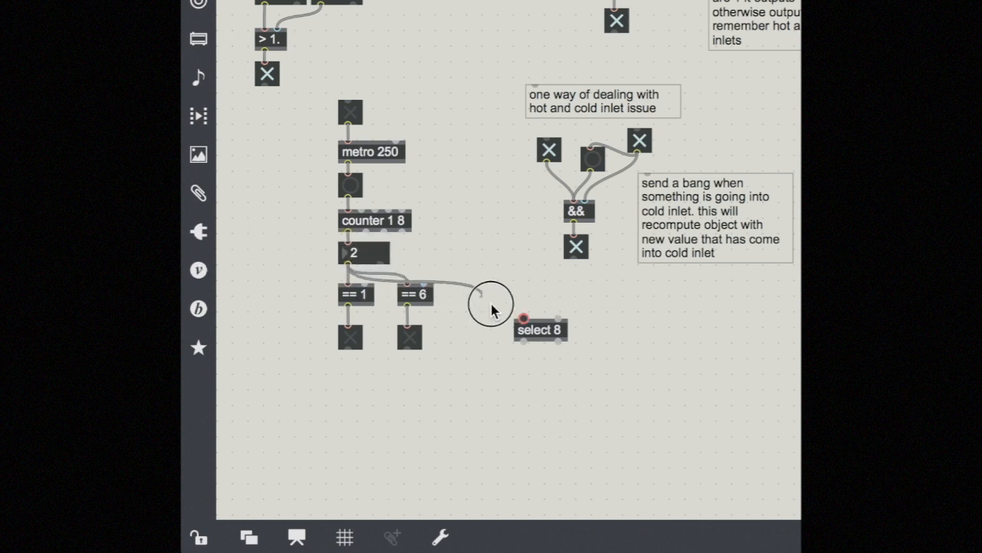
# Wire the counter's number output into the left inlet of select 8.
pyautogui.moveTo(353, 267); pyautogui.dragTo(522, 315)
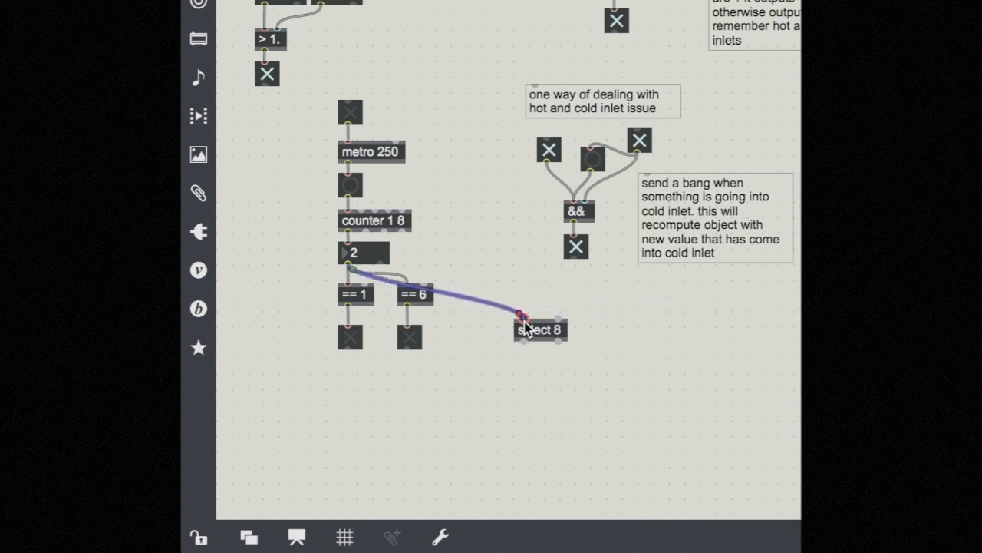
pyautogui.moveTo(525, 344)
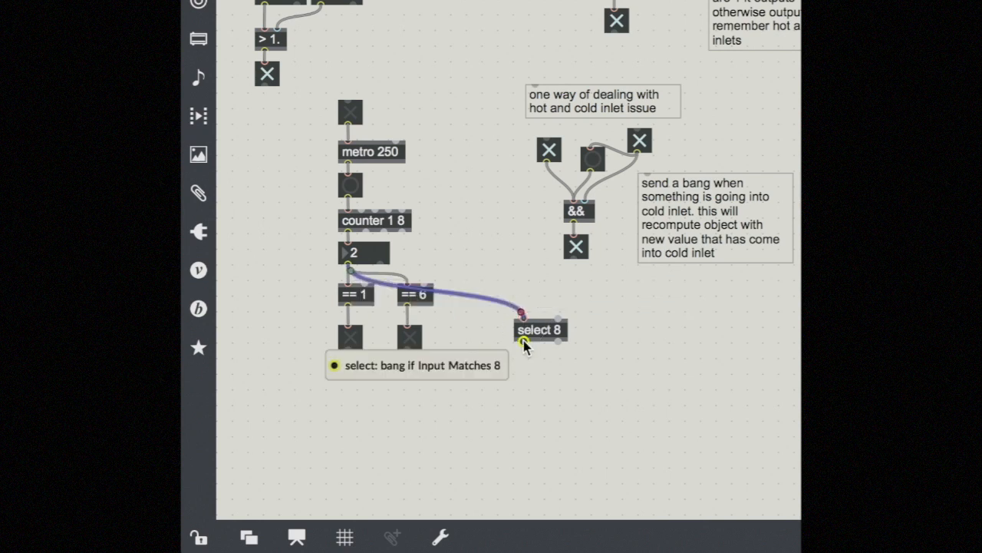
pyautogui.moveTo(521, 360)
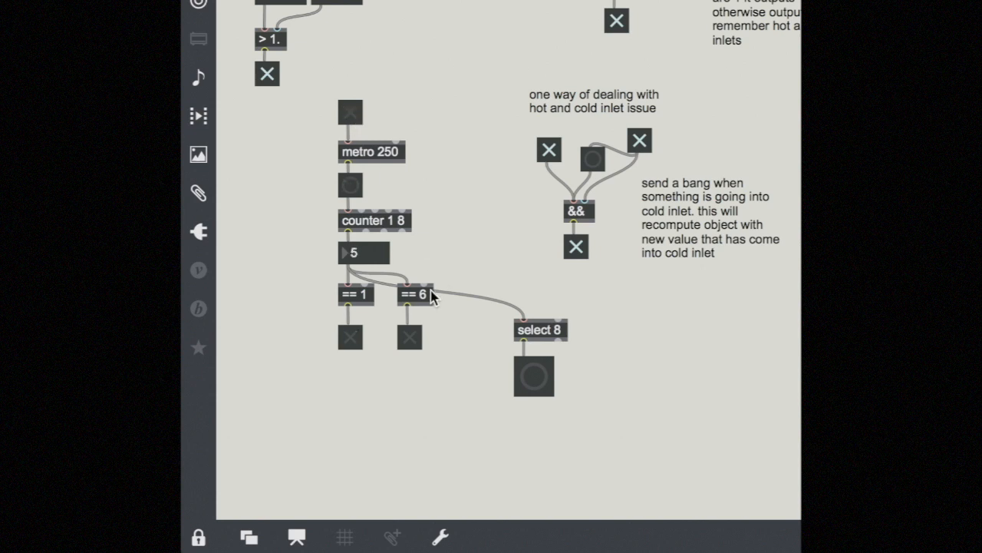
pyautogui.moveTo(507, 335)
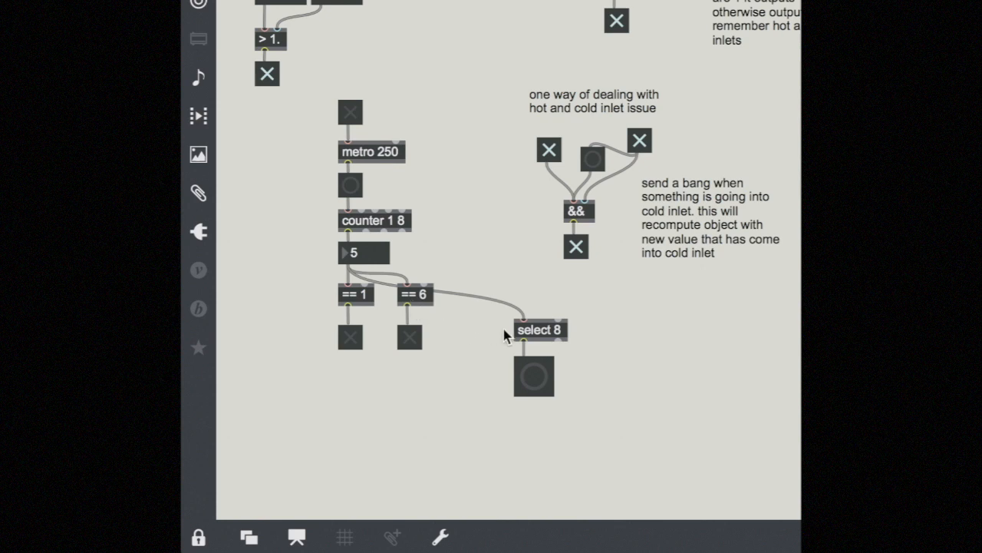
pyautogui.moveTo(571, 341)
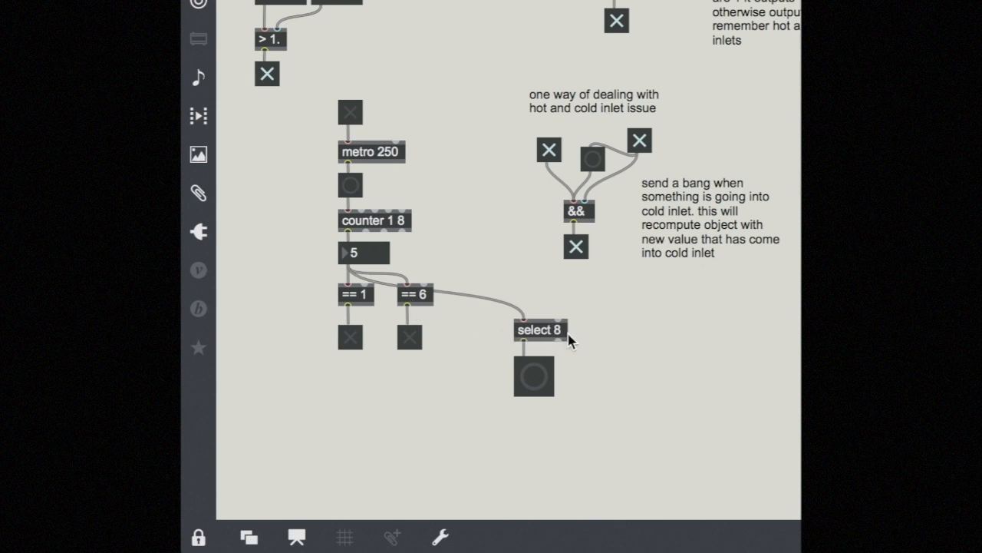
pyautogui.moveTo(422, 304)
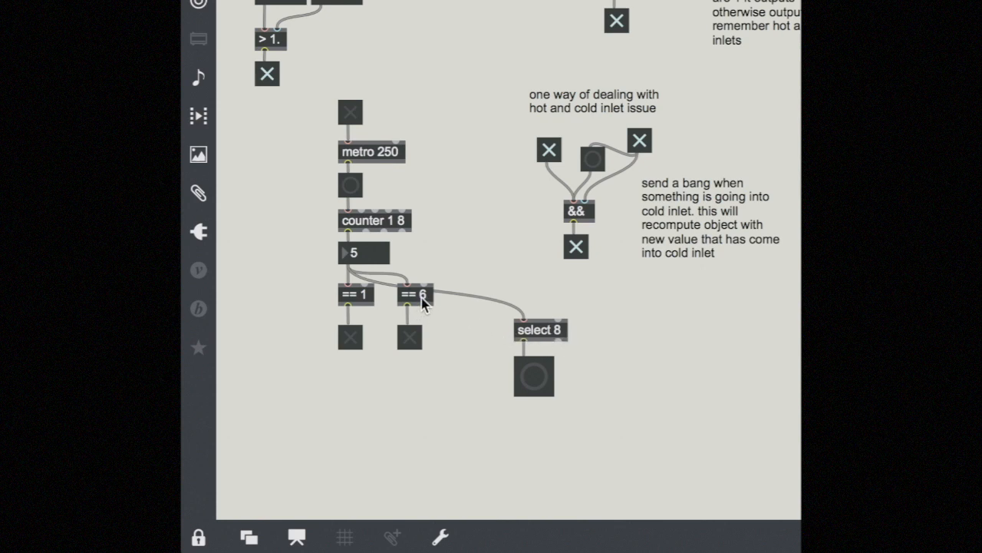
pyautogui.moveTo(430, 307)
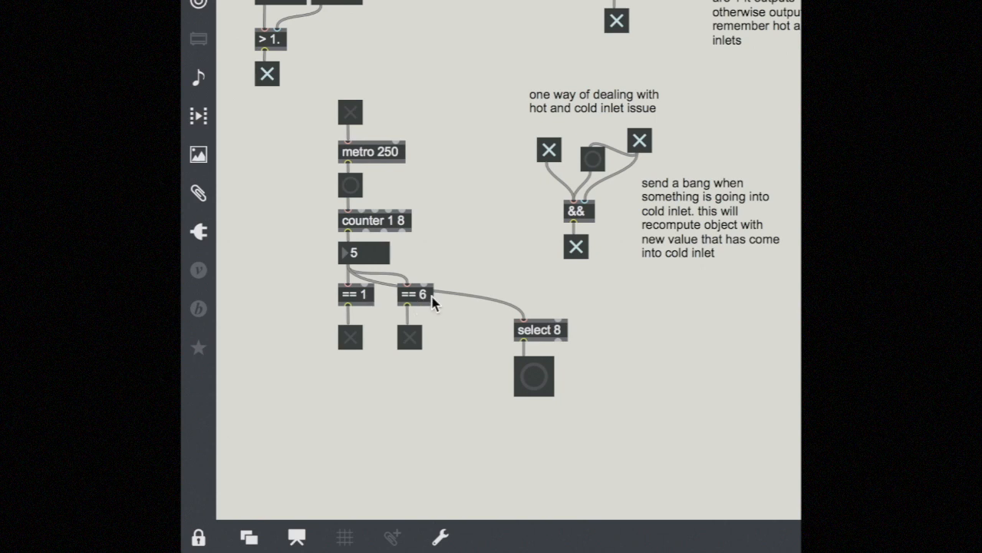
pyautogui.moveTo(553, 341)
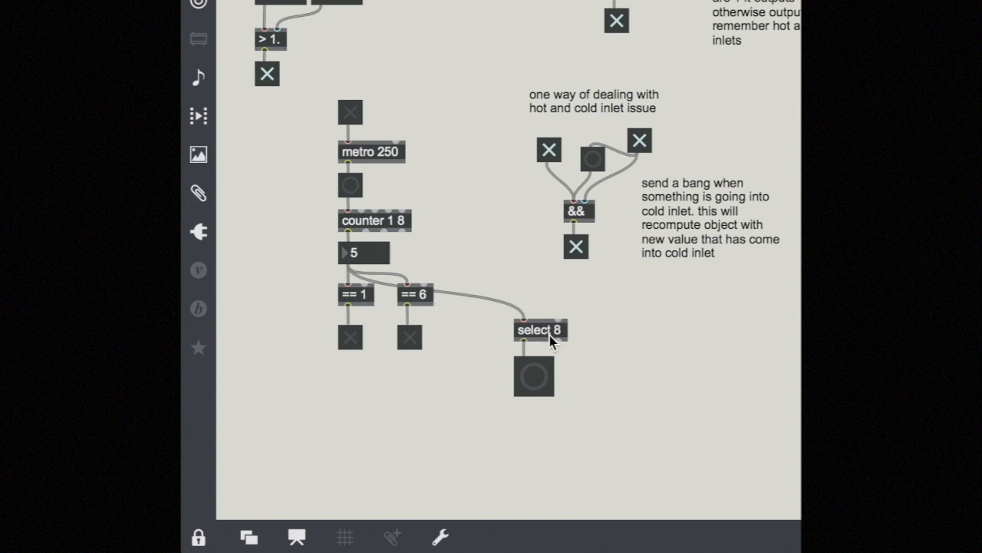
pyautogui.moveTo(537, 340)
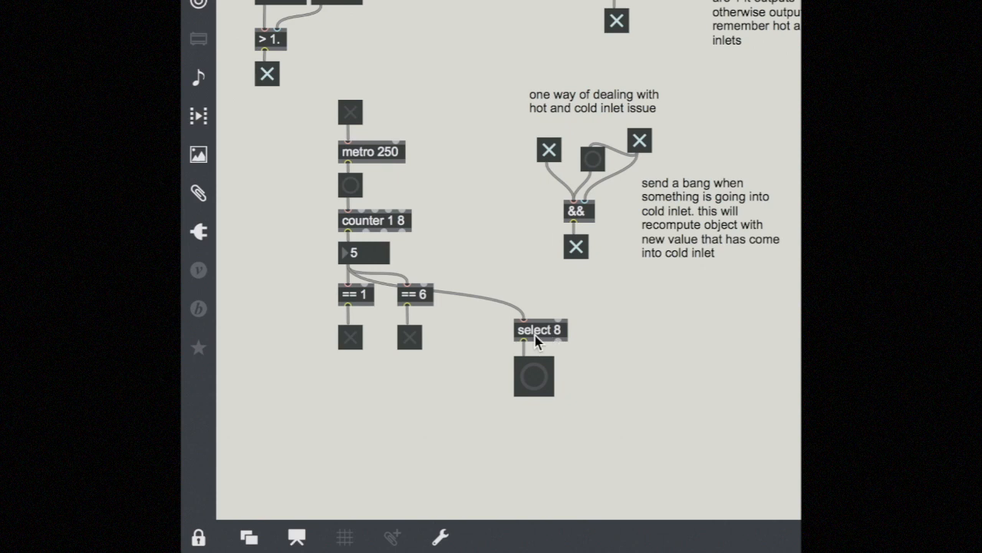
pyautogui.moveTo(418, 304)
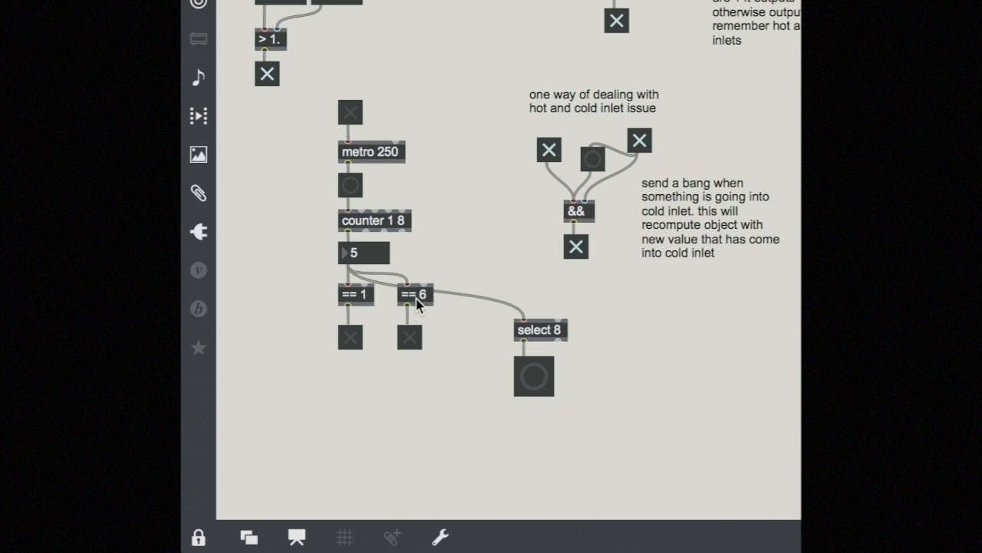
pyautogui.moveTo(438, 325)
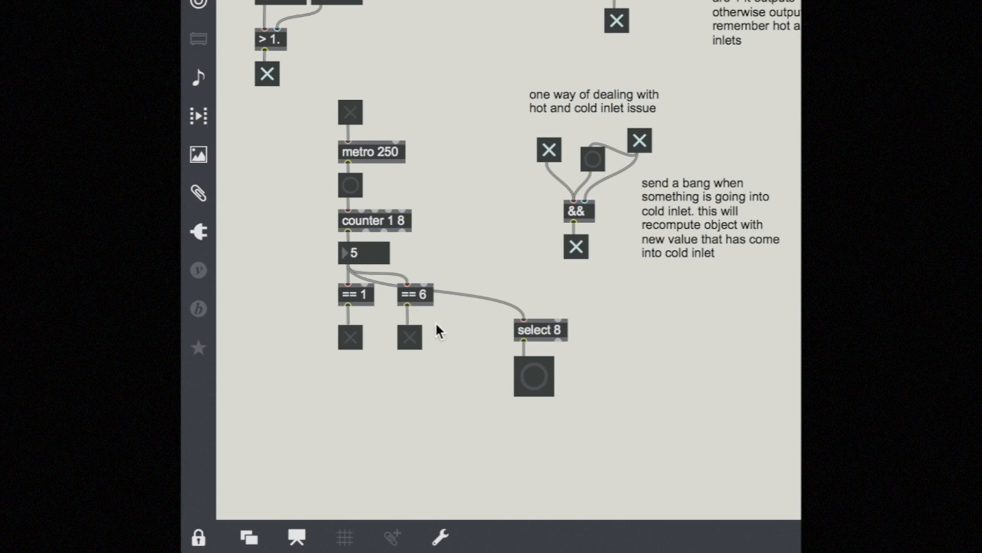
pyautogui.moveTo(439, 335)
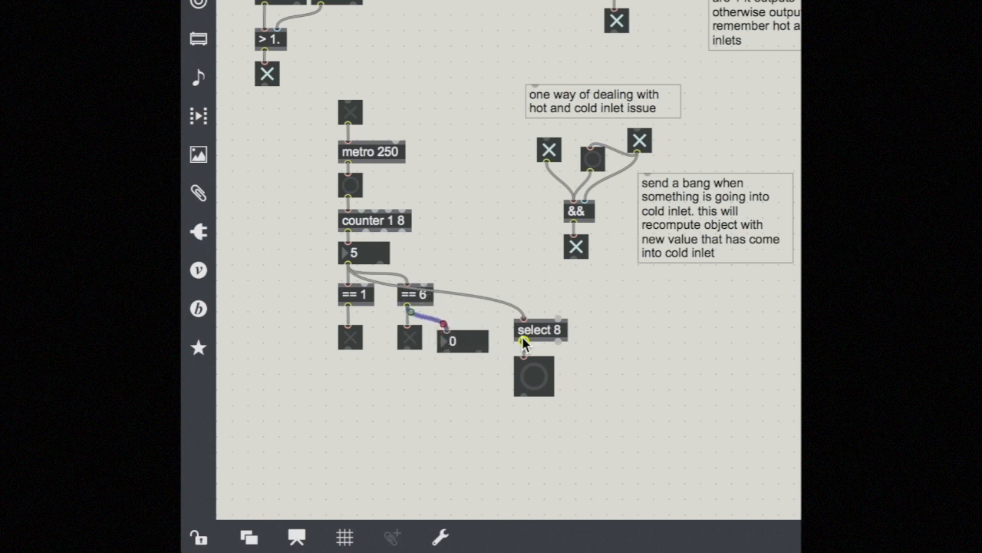
pyautogui.moveTo(525, 344)
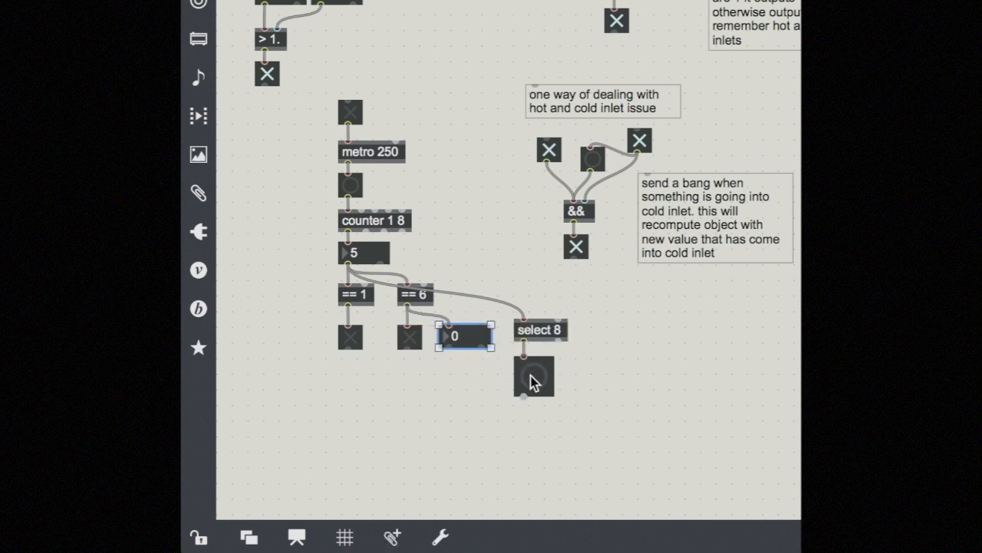
pyautogui.moveTo(534, 376); pyautogui.dragTo(418, 392)
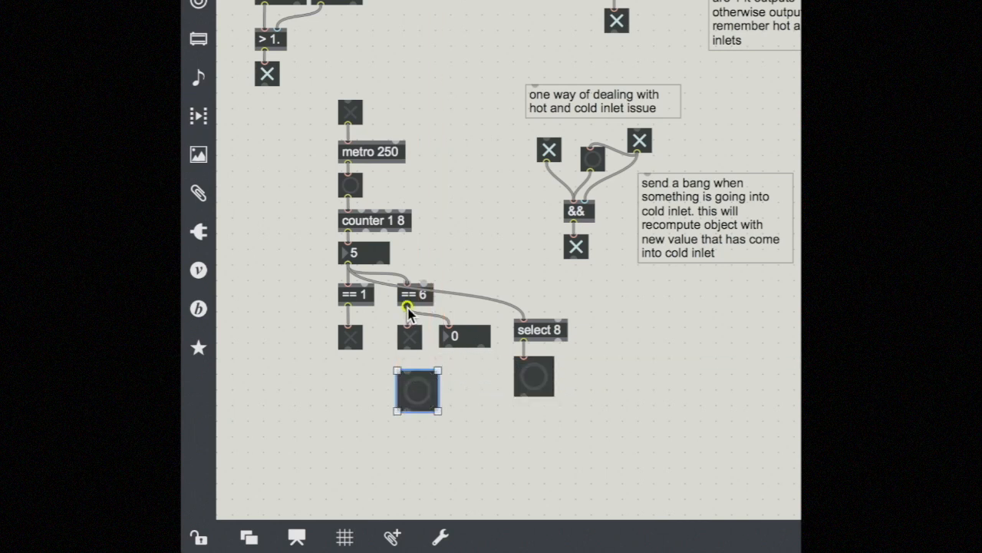
pyautogui.moveTo(418, 387); pyautogui.dragTo(453, 381)
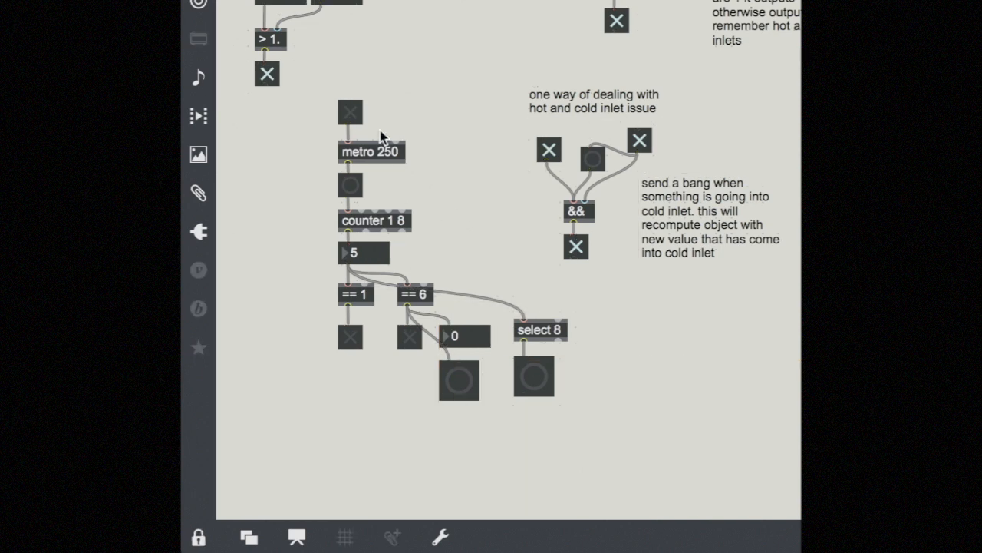
pyautogui.click(350, 110)
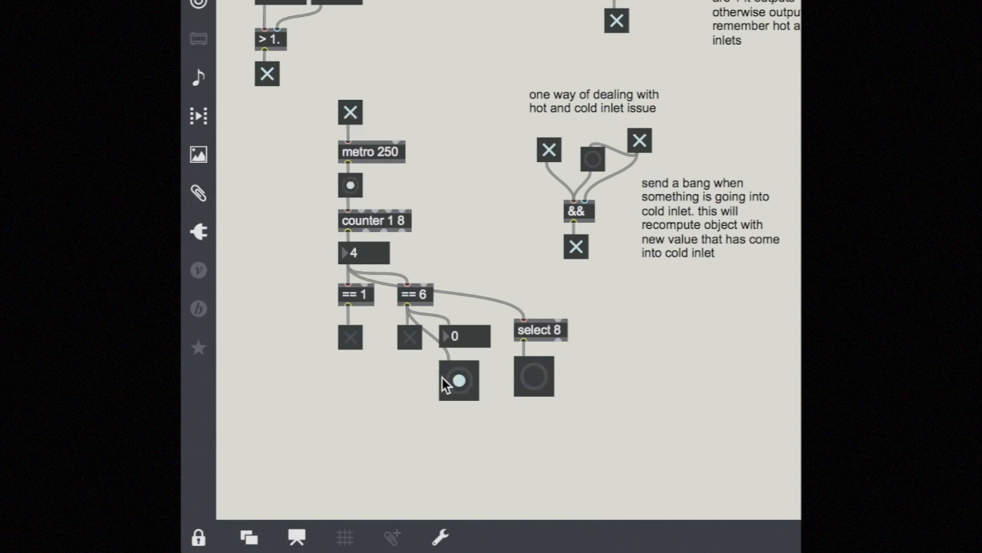
pyautogui.moveTo(431, 362)
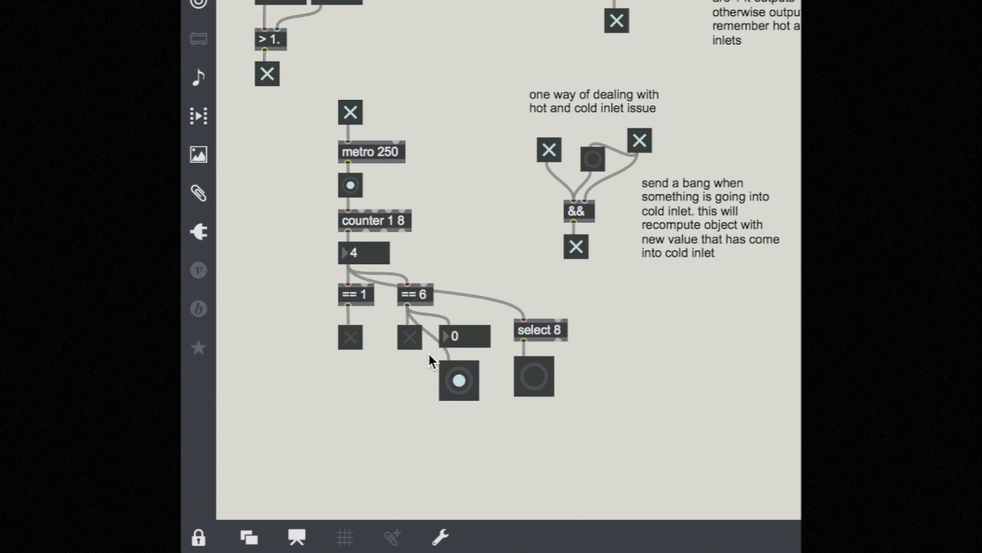
pyautogui.moveTo(470, 467)
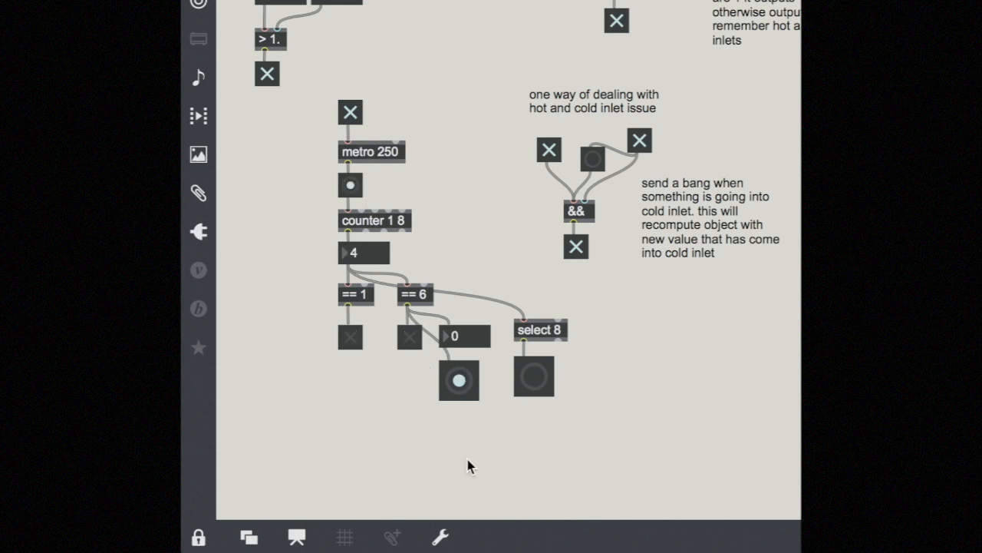
pyautogui.moveTo(543, 415)
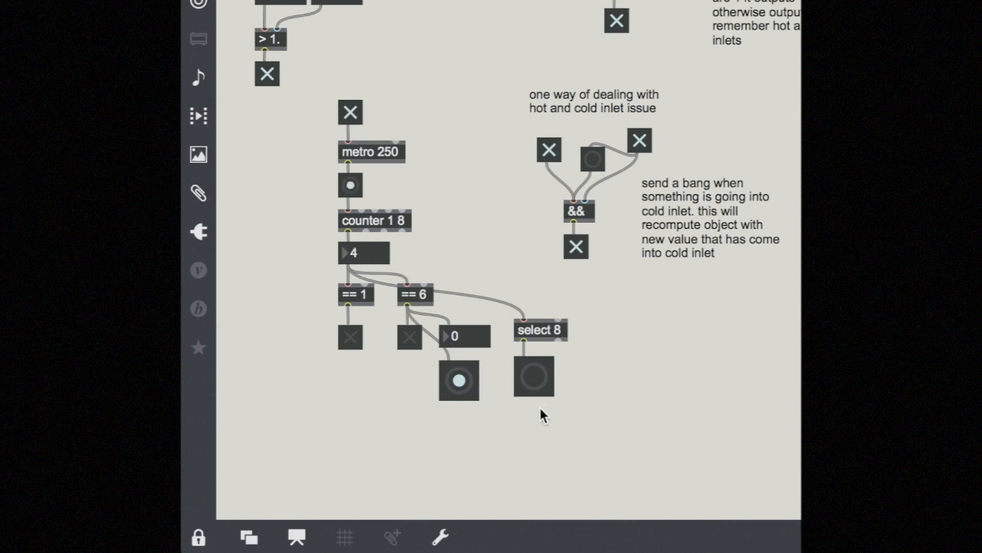
pyautogui.moveTo(546, 402)
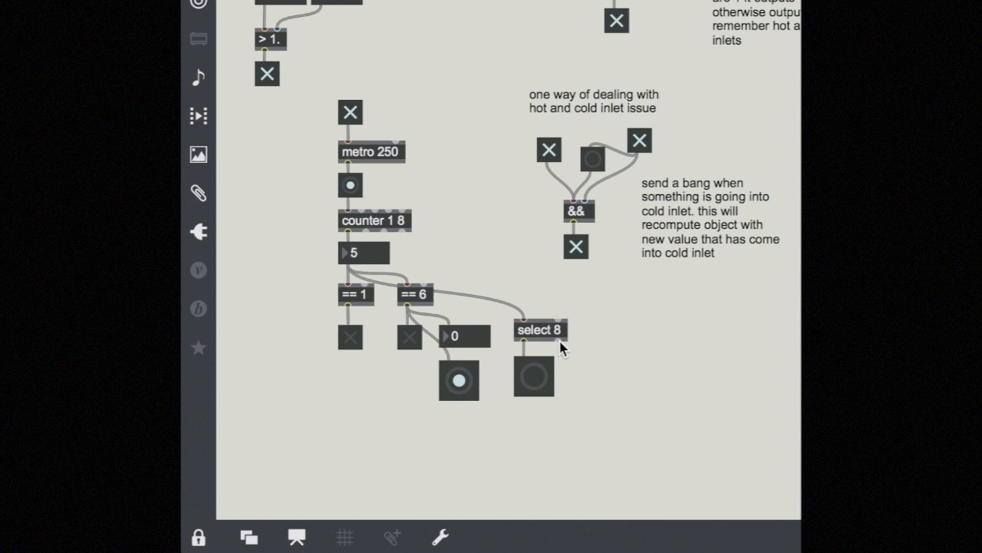
pyautogui.moveTo(574, 355)
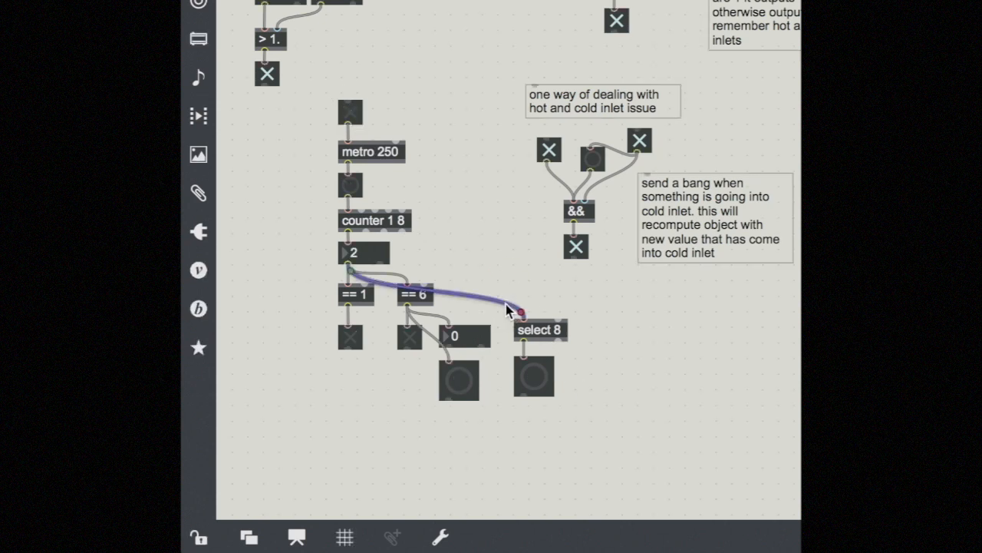
# Wire the counter into select, move select and its button under the == 1 branch, and set it to select 1.
pyautogui.moveTo(540, 329); pyautogui.dragTo(509, 351)
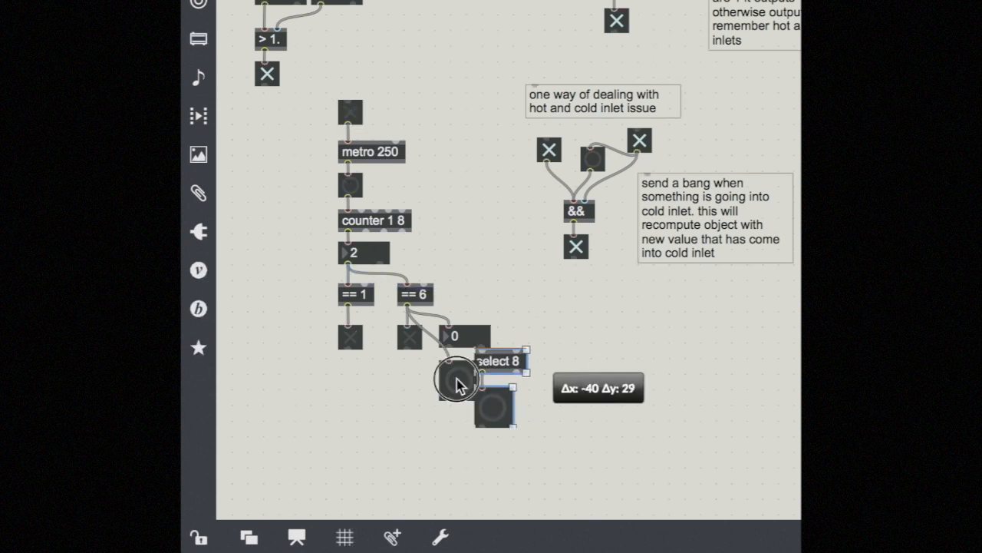
pyautogui.moveTo(499, 369); pyautogui.dragTo(366, 380)
pyautogui.write('1')
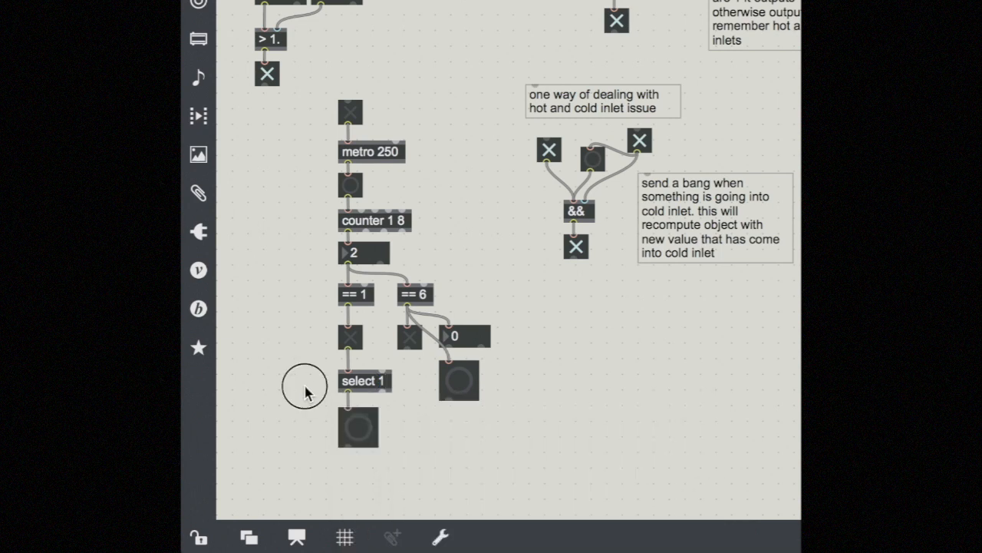
pyautogui.click(350, 110)
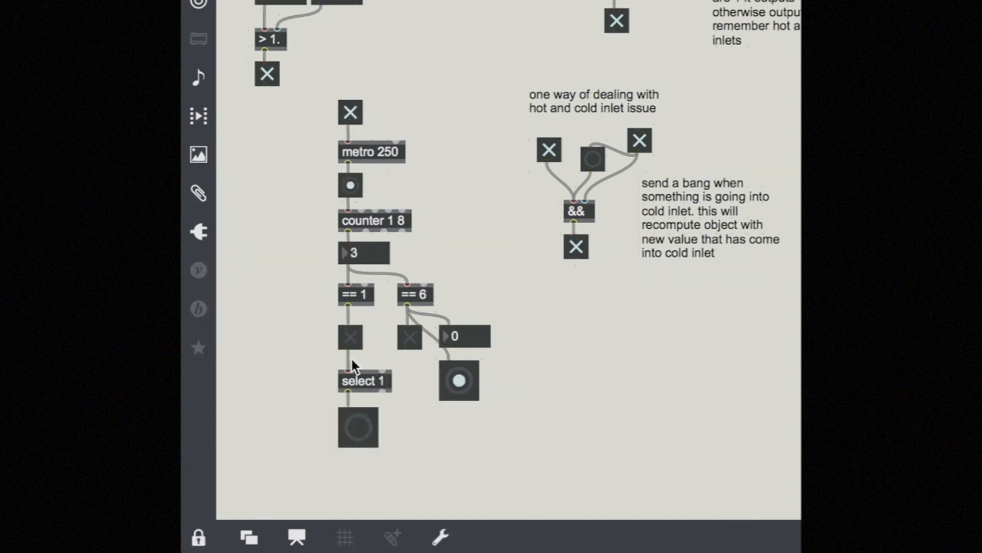
pyautogui.click(199, 537)
pyautogui.write('message')
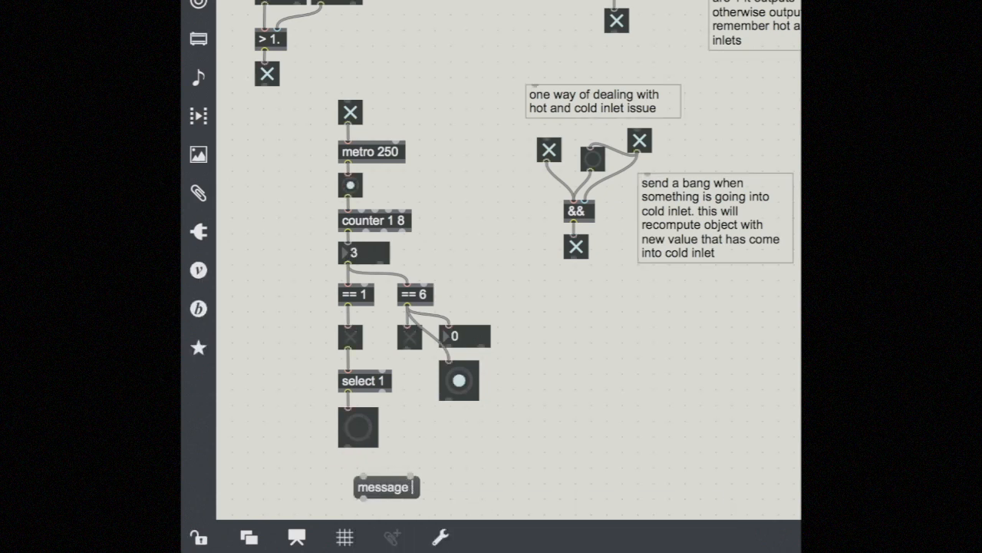
# Fill the message box with 'message anything' and wire select 1's button into it.
pyautogui.write('anything')
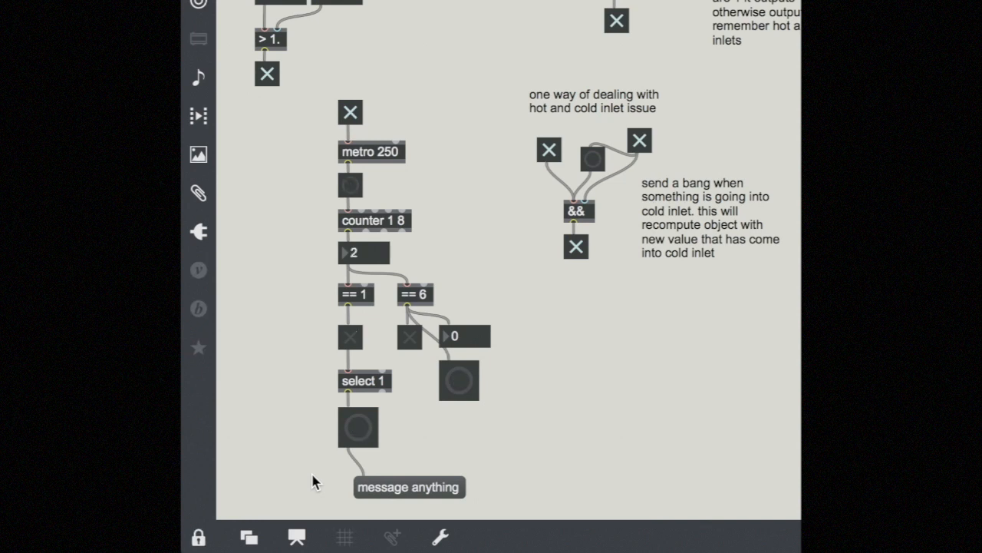
pyautogui.click(458, 381)
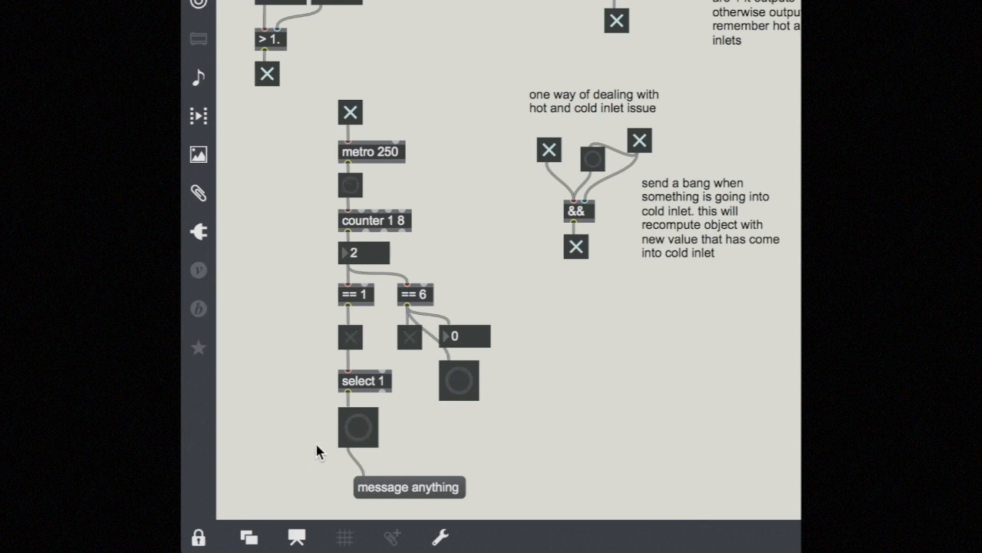
pyautogui.click(458, 380)
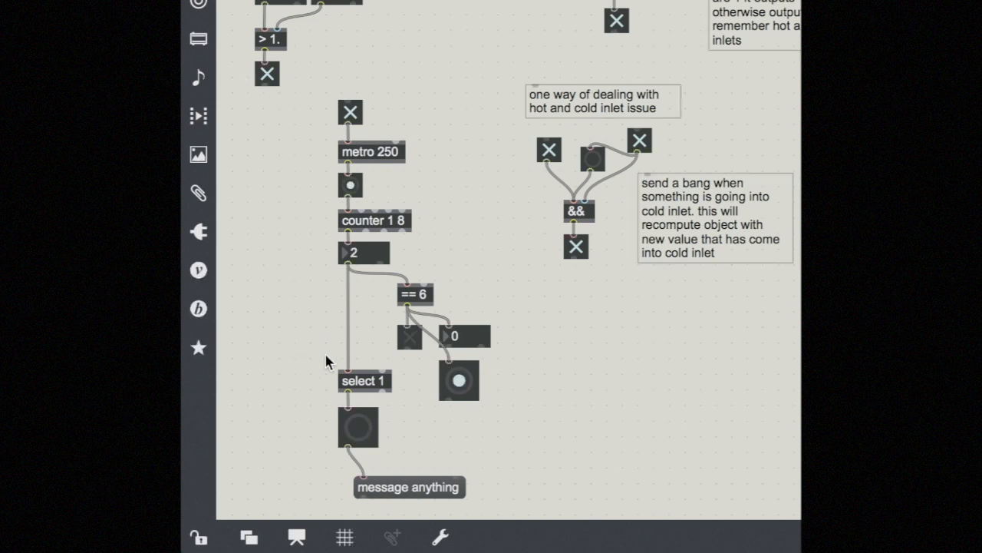
# Bring up the select object's help patch from its context menu.
pyautogui.rightClick(366, 381)
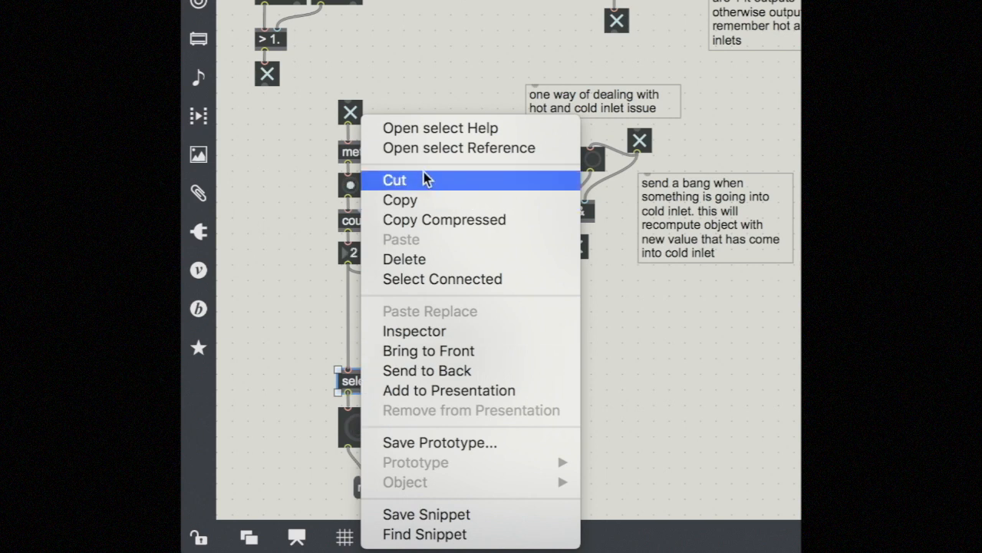
pyautogui.click(439, 127)
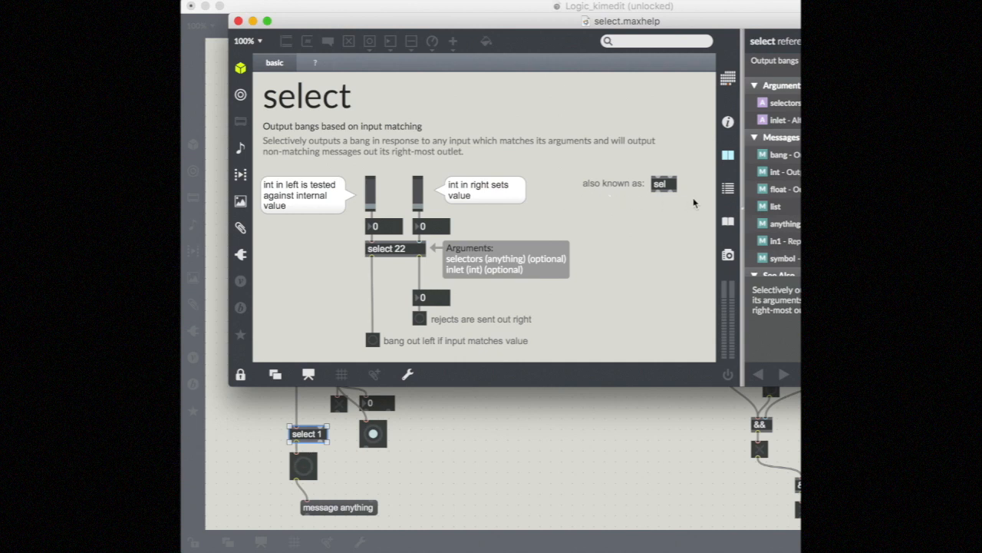
pyautogui.moveTo(668, 199)
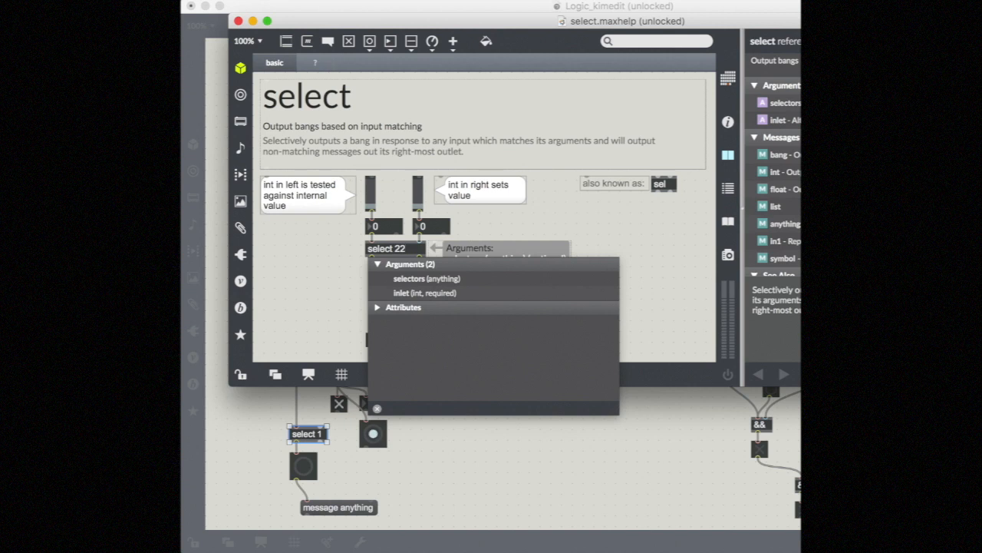
# Add the arguments 20 15 11 to the help example's select 22 object.
pyautogui.write('20')
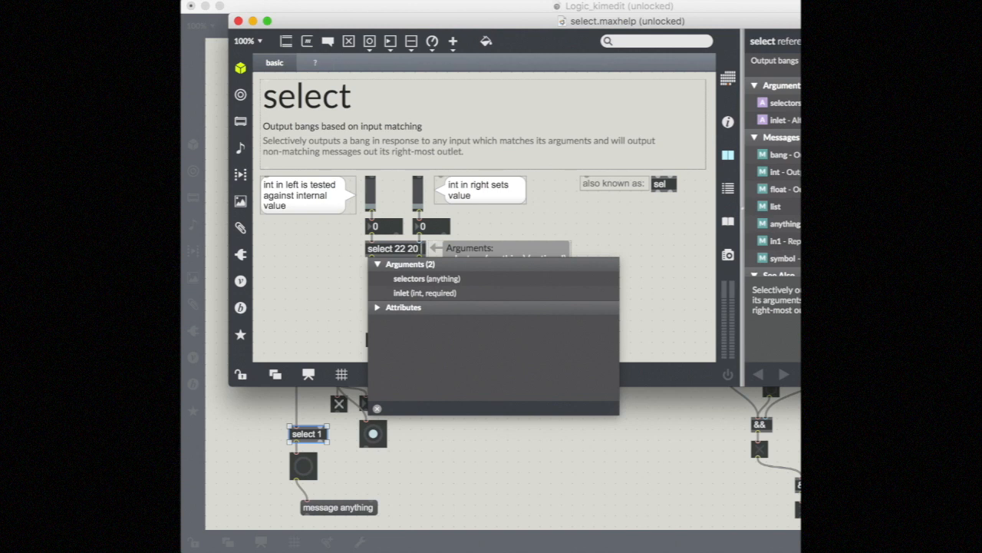
pyautogui.write('15 11')
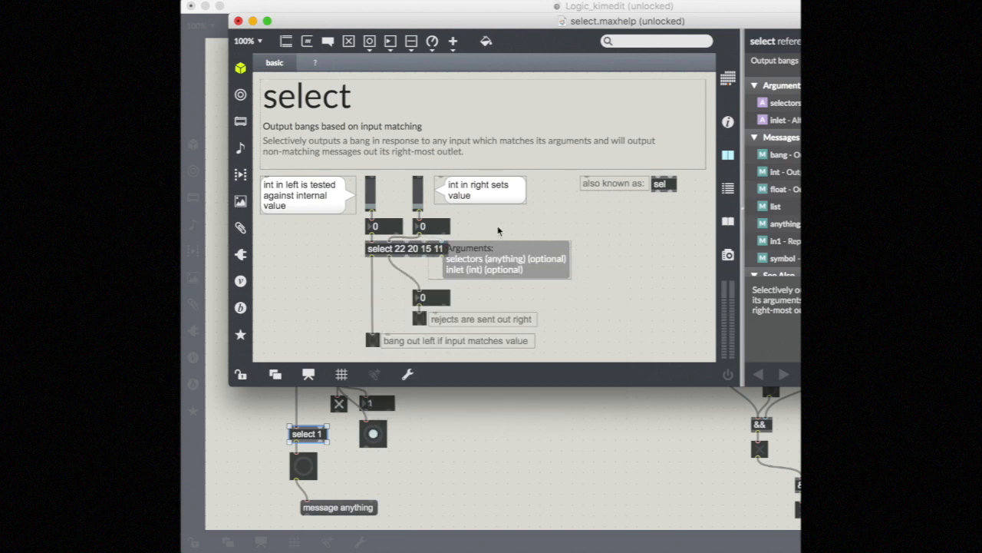
pyautogui.moveTo(581, 264)
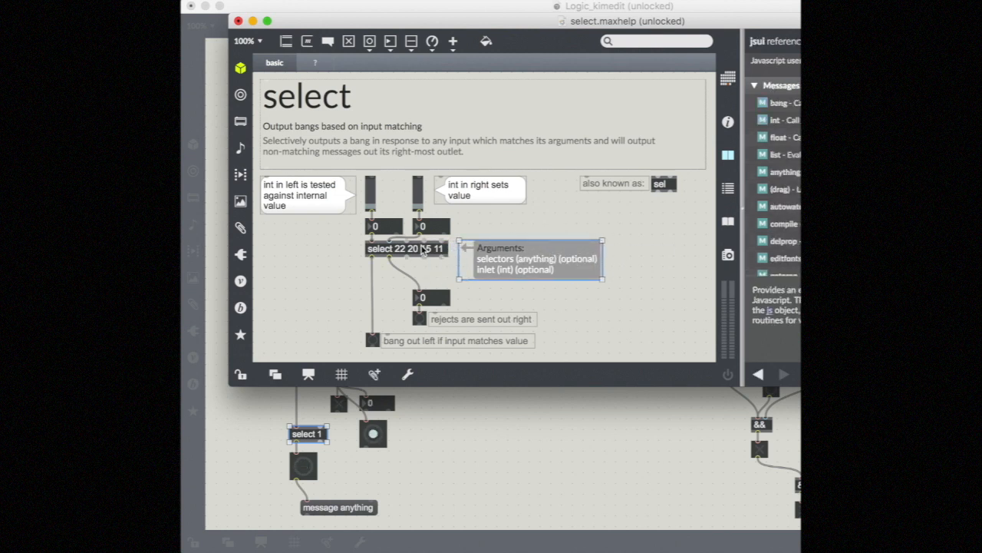
pyautogui.moveTo(405, 257)
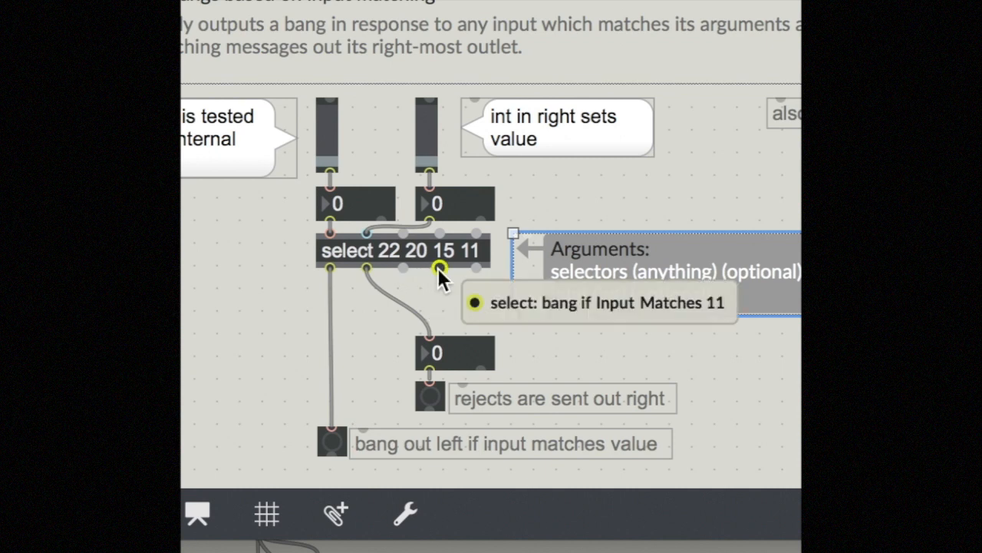
pyautogui.moveTo(365, 268)
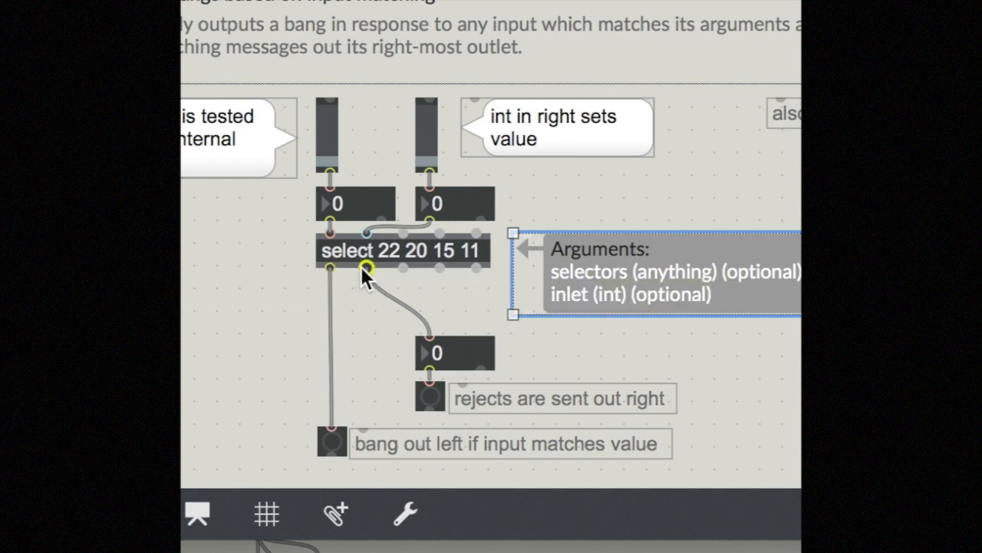
pyautogui.moveTo(453, 284)
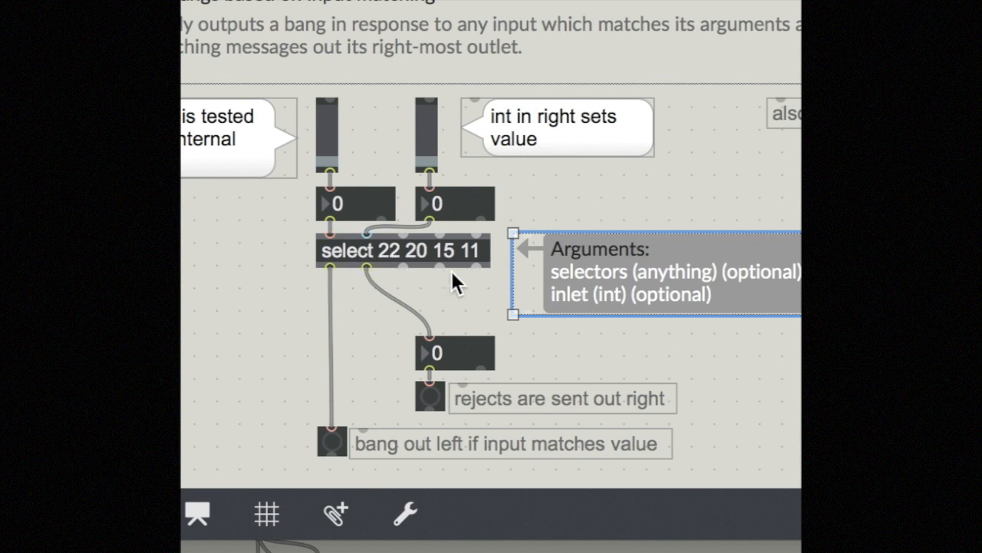
pyautogui.moveTo(439, 269)
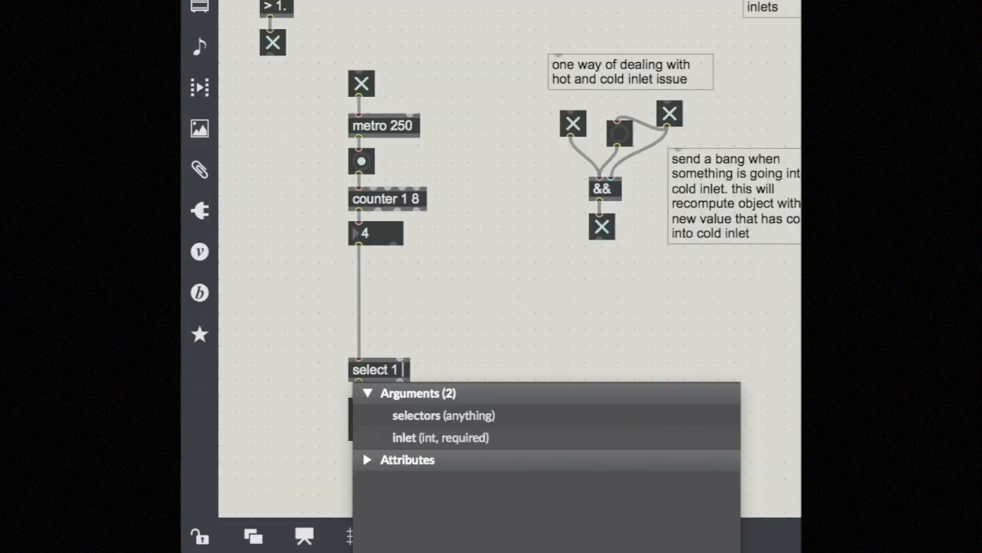
# Make the object read select 1 3 5 7, widen it, and duplicate its button alongside.
pyautogui.write('3')
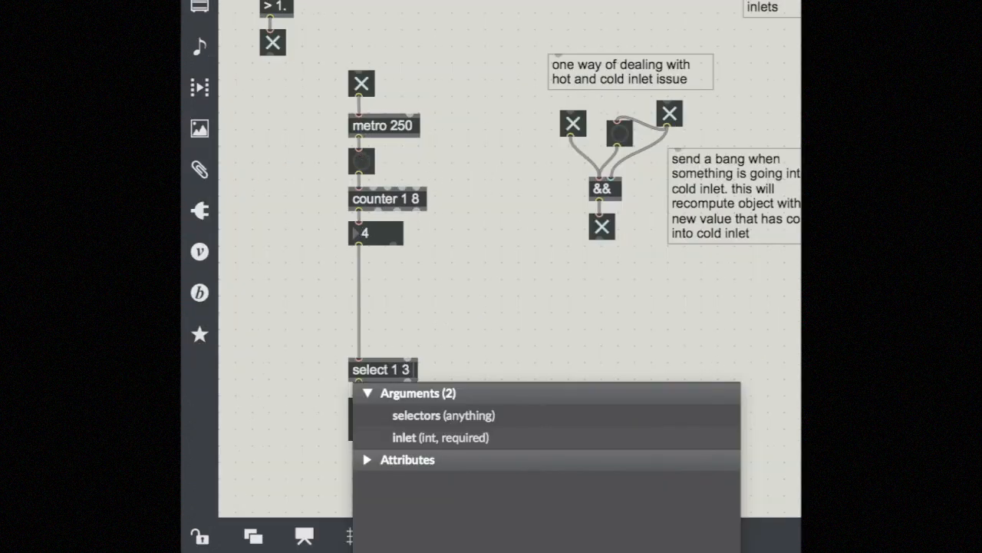
pyautogui.write('5 7')
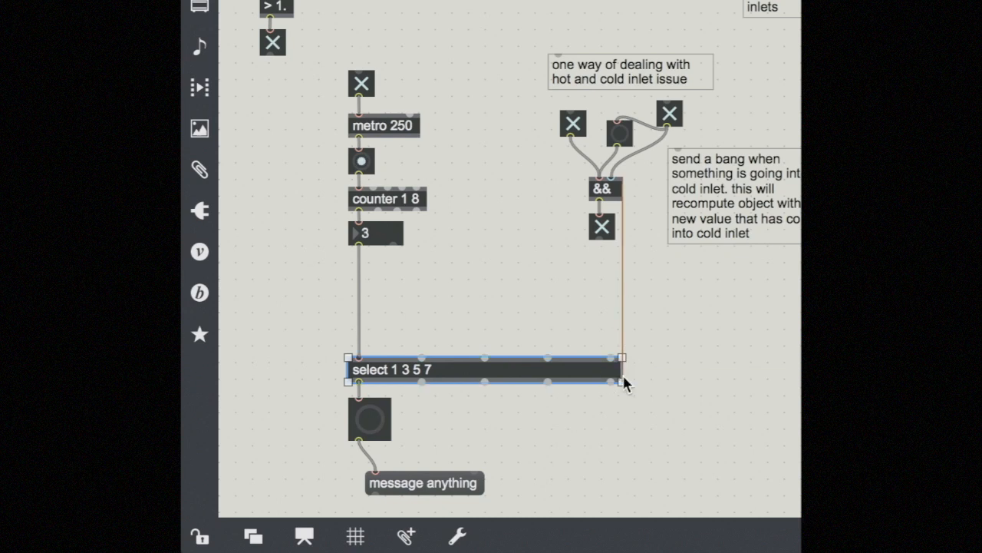
pyautogui.moveTo(396, 418); pyautogui.dragTo(422, 422)
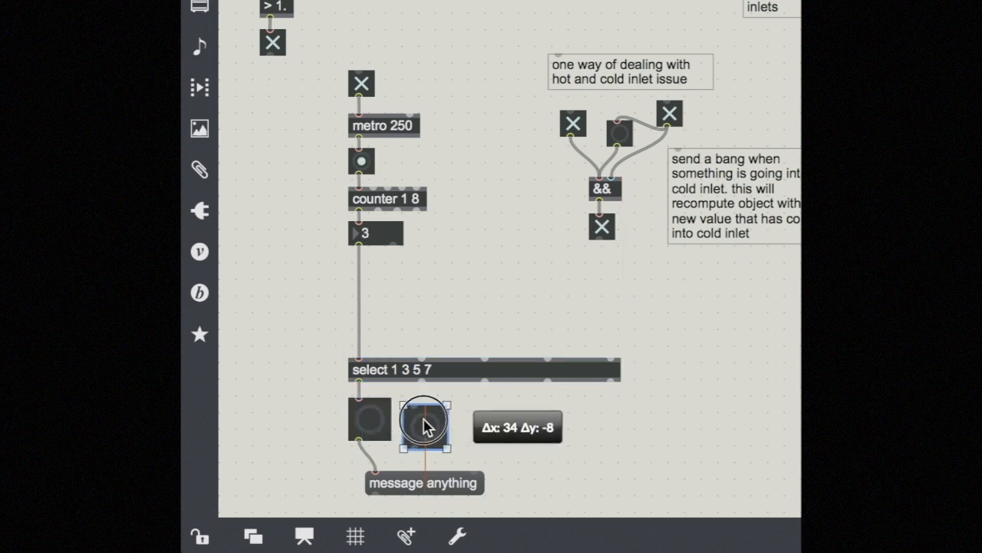
pyautogui.moveTo(422, 421); pyautogui.dragTo(561, 417)
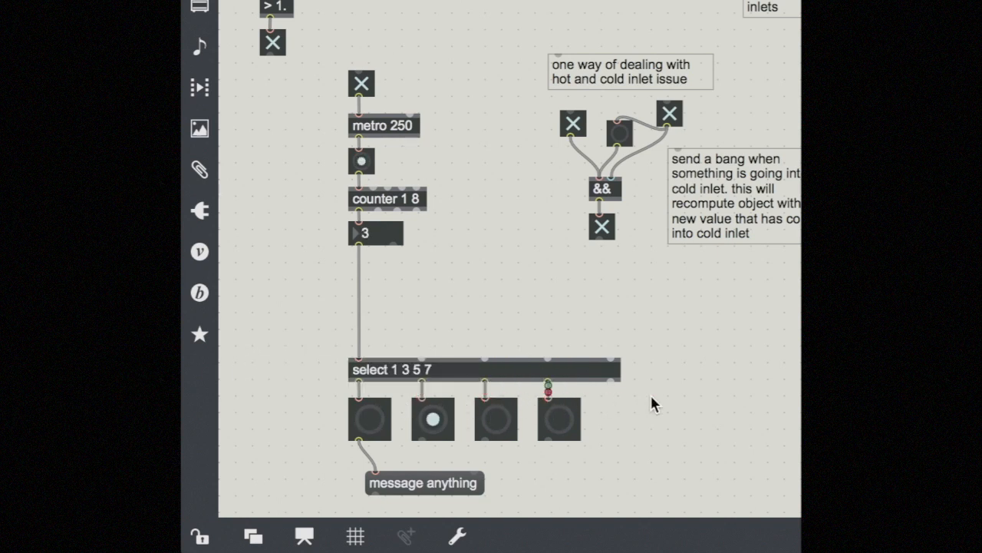
# Wire each select outlet to its own one of the four buttons.
pyautogui.click(362, 161)
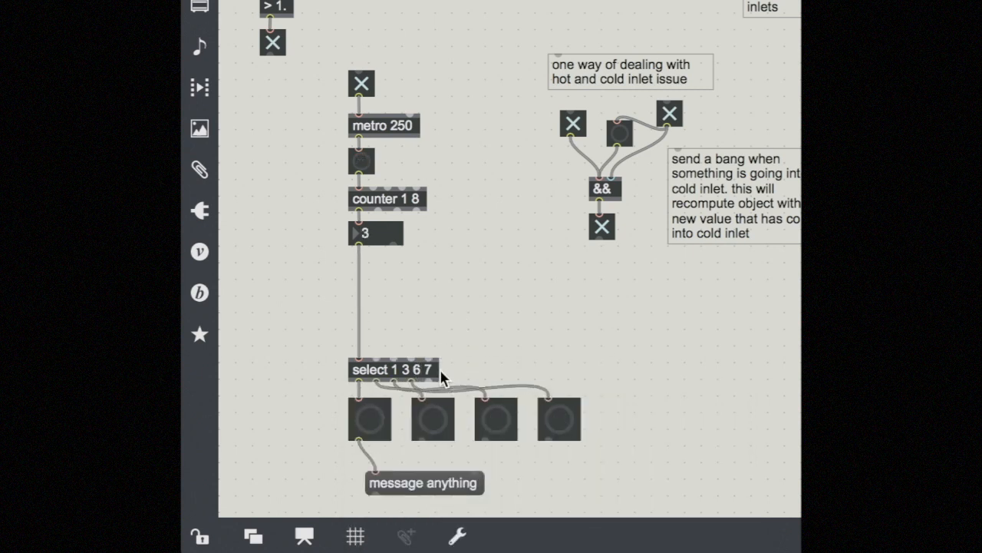
# Stretch select 1 3 6 7 wider so it spans all four buttons.
pyautogui.moveTo(436, 370); pyautogui.dragTo(571, 377)
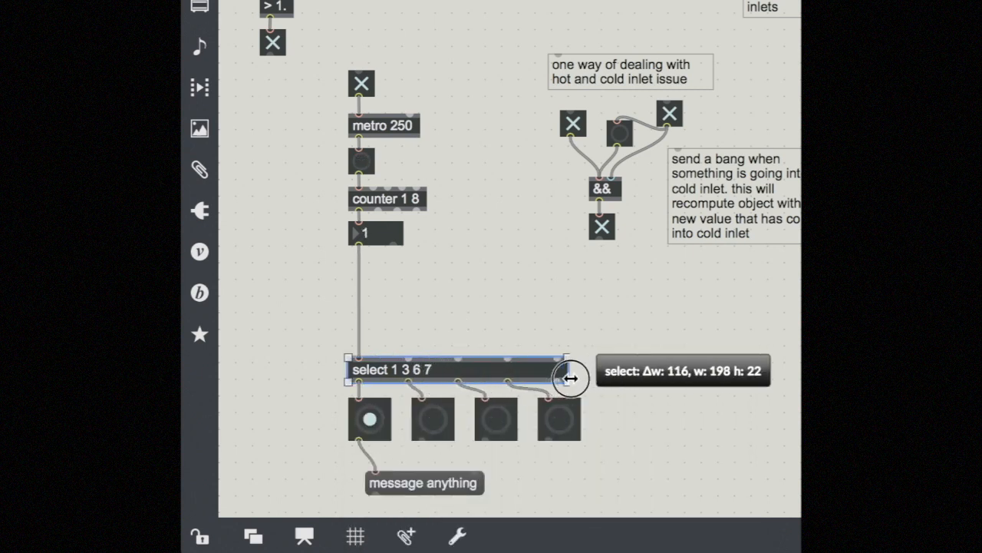